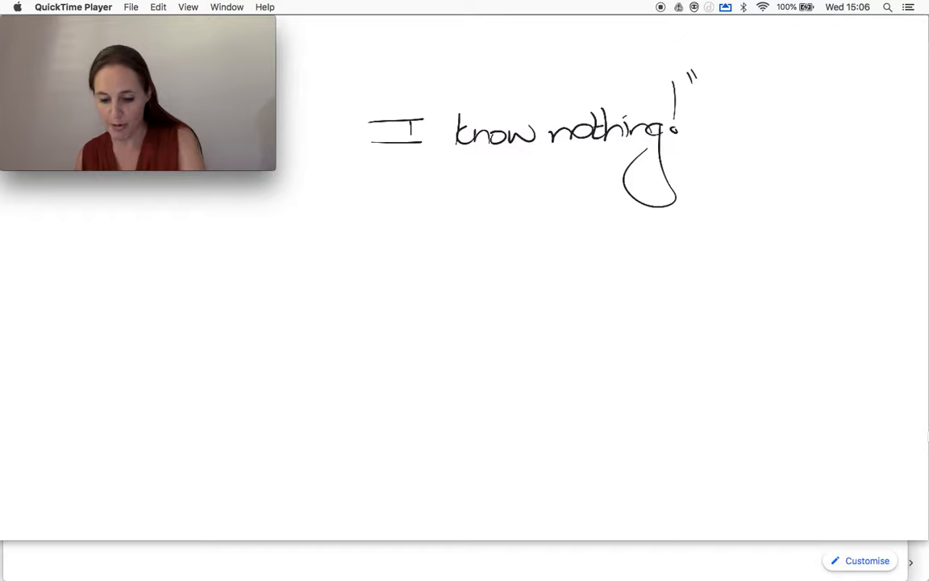
Step: Draw an opening quotation mark to the left of the handwritten "I know nothing!"
drag(343, 125, 359, 97)
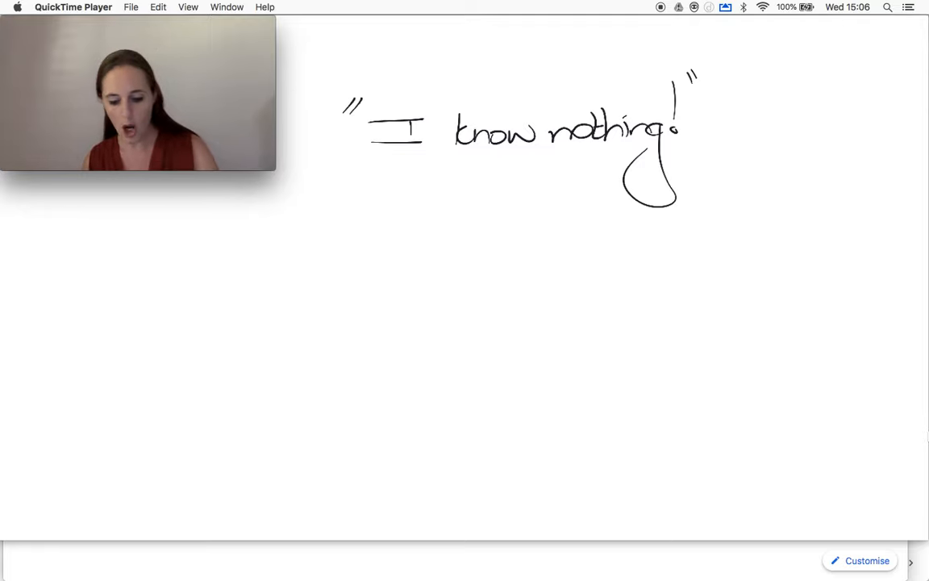
Step: Handwrite "All-or-nothing" below the quote
drag(363, 234, 411, 250)
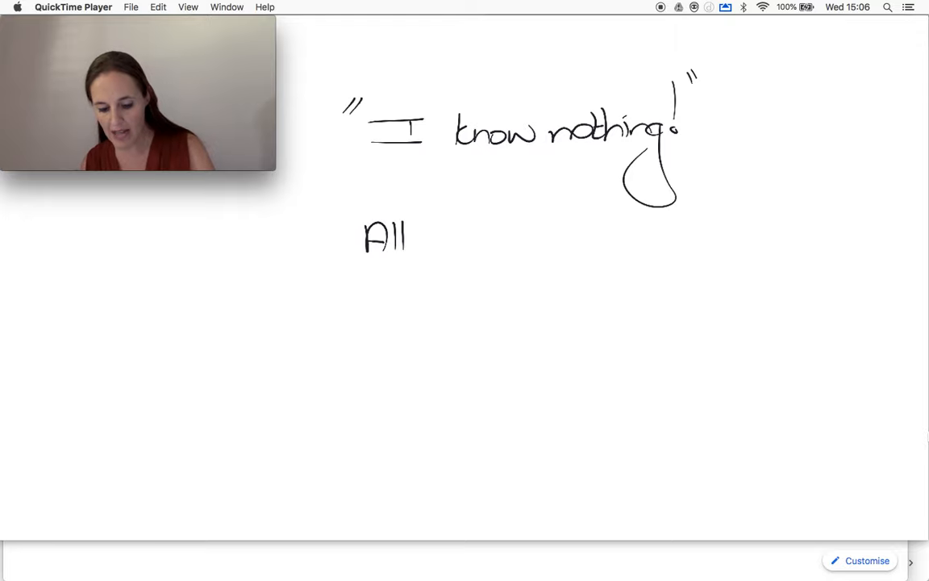
drag(416, 238, 484, 238)
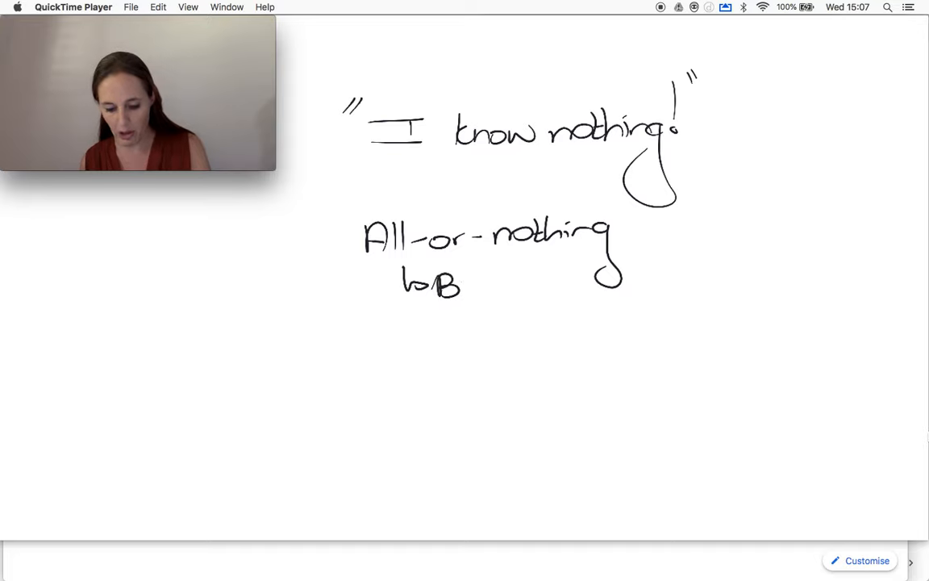
Step: Handwrite "Binary" branching to "on/off switch", then begin "Journ" underneath
drag(440, 290, 549, 347)
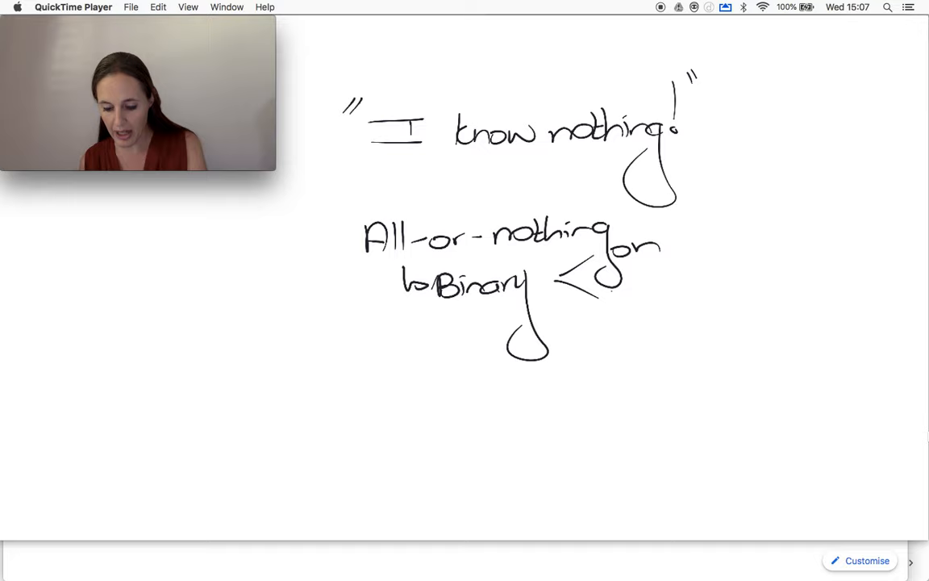
drag(613, 286, 657, 290)
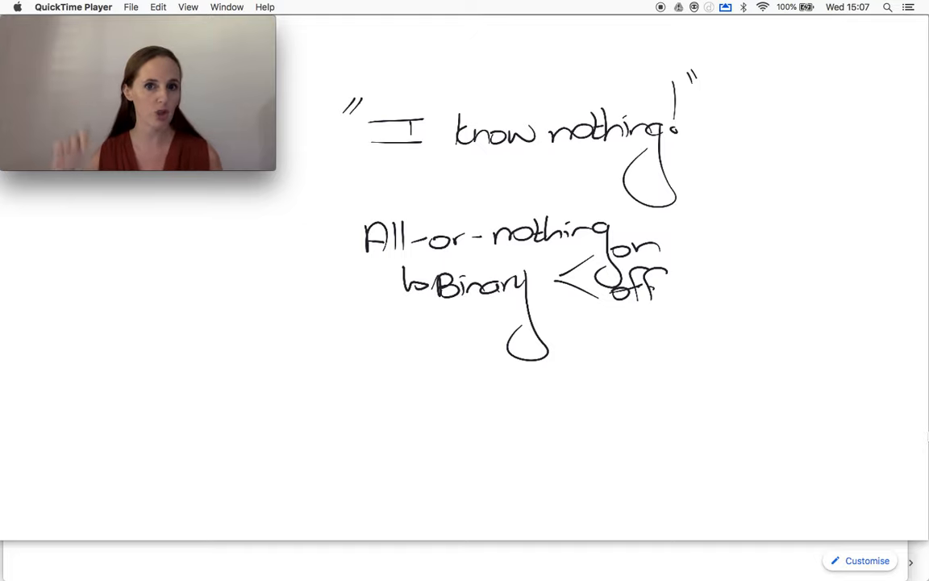
drag(697, 270, 742, 274)
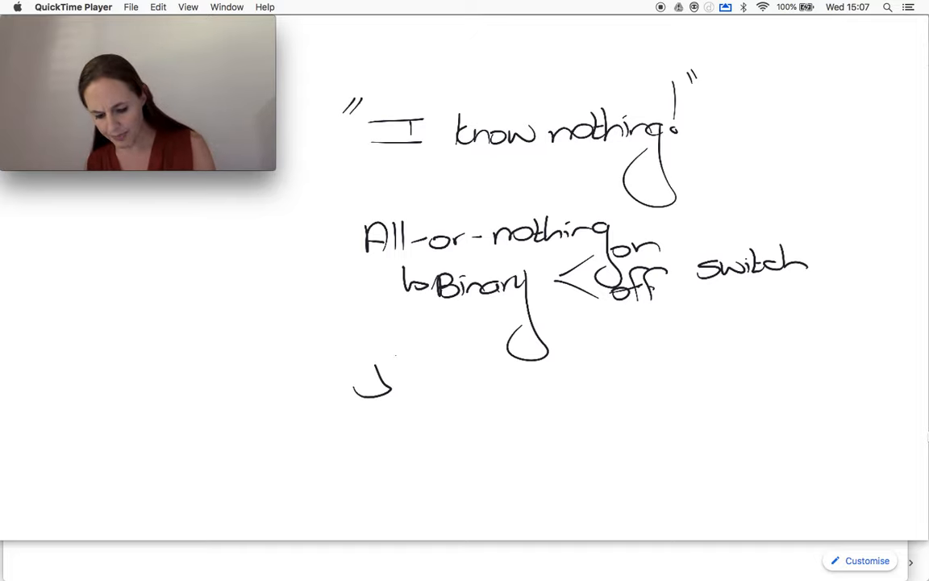
drag(371, 379, 484, 388)
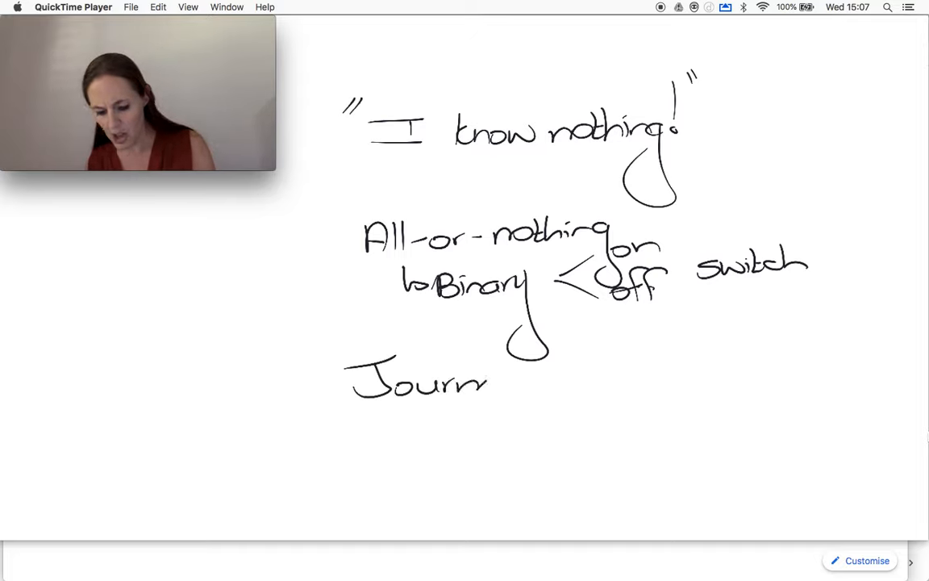